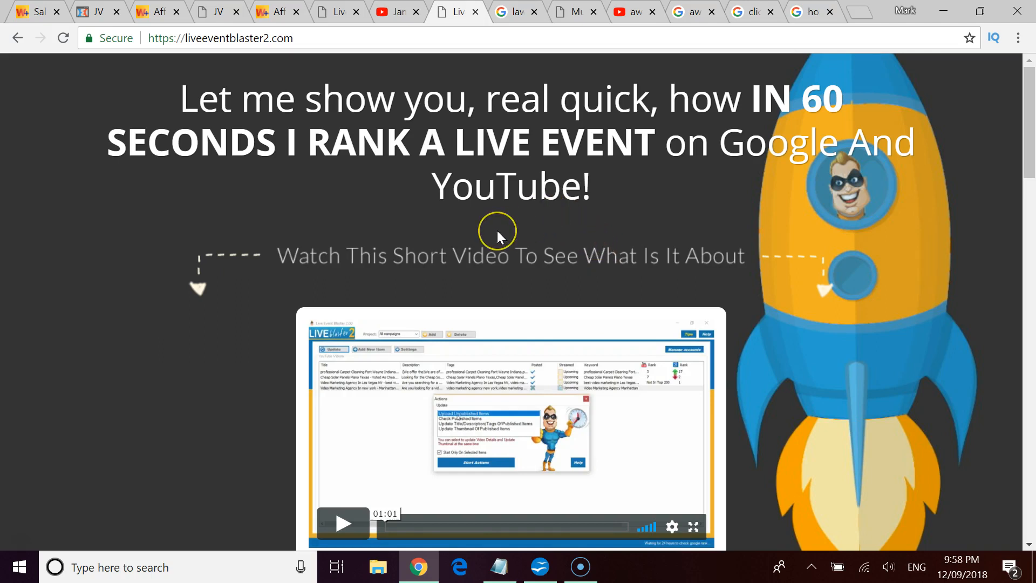
mouse_move(318, 203)
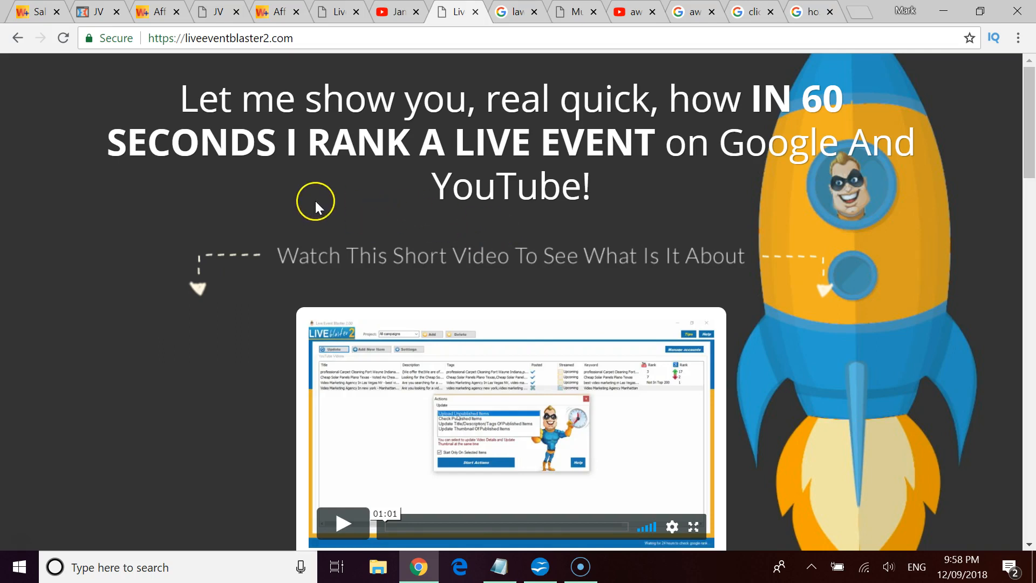
mouse_move(337, 224)
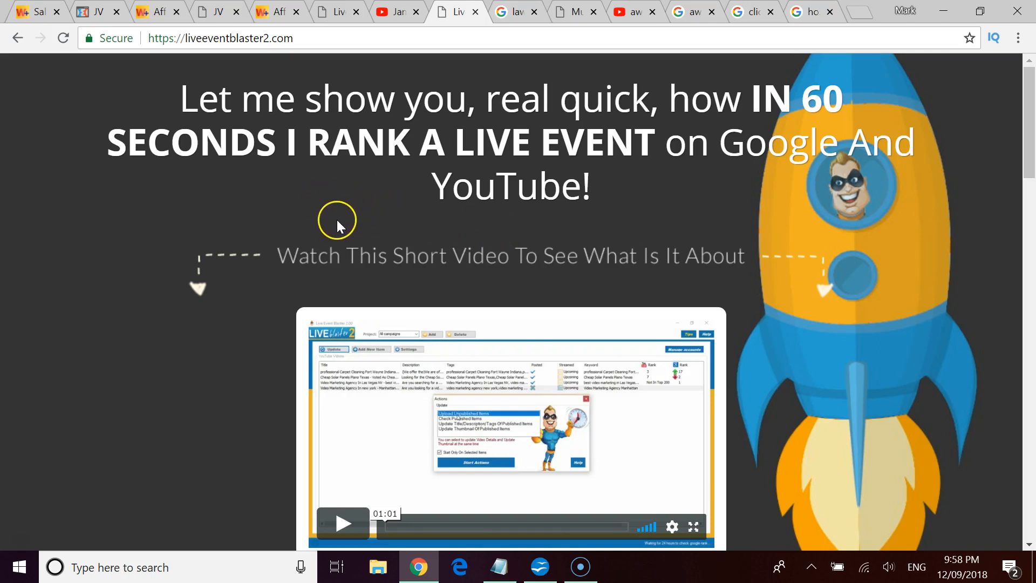
Step: Scroll the Live Event Blaster 2 sales page past its demo video to the ranked search results
scroll(down, 3)
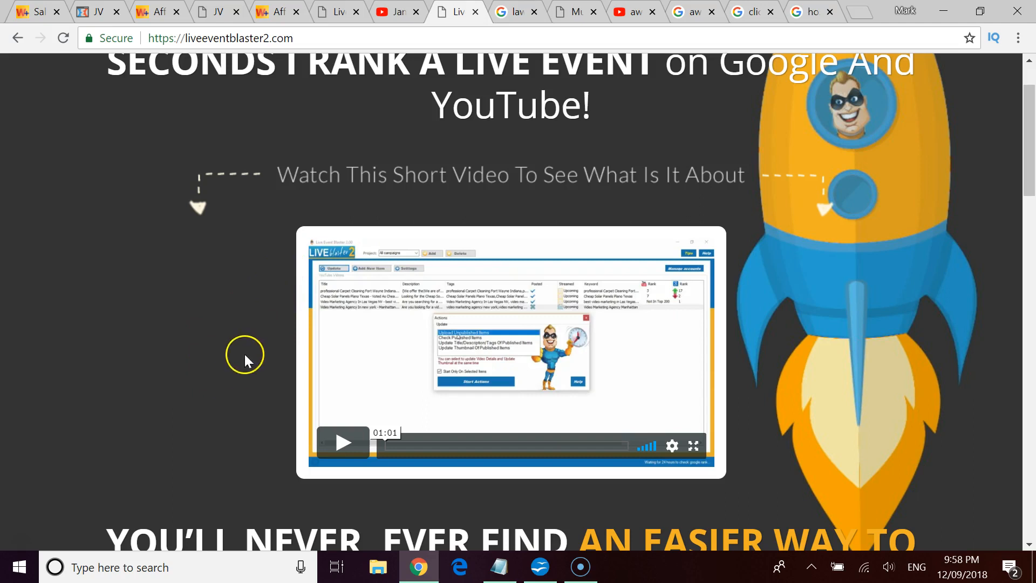
mouse_move(191, 365)
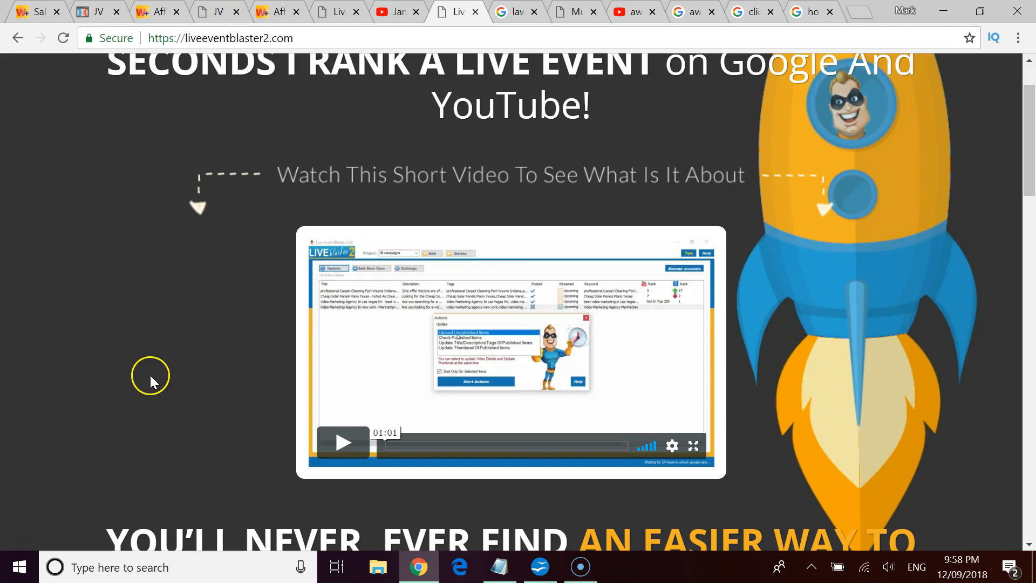
mouse_move(516, 206)
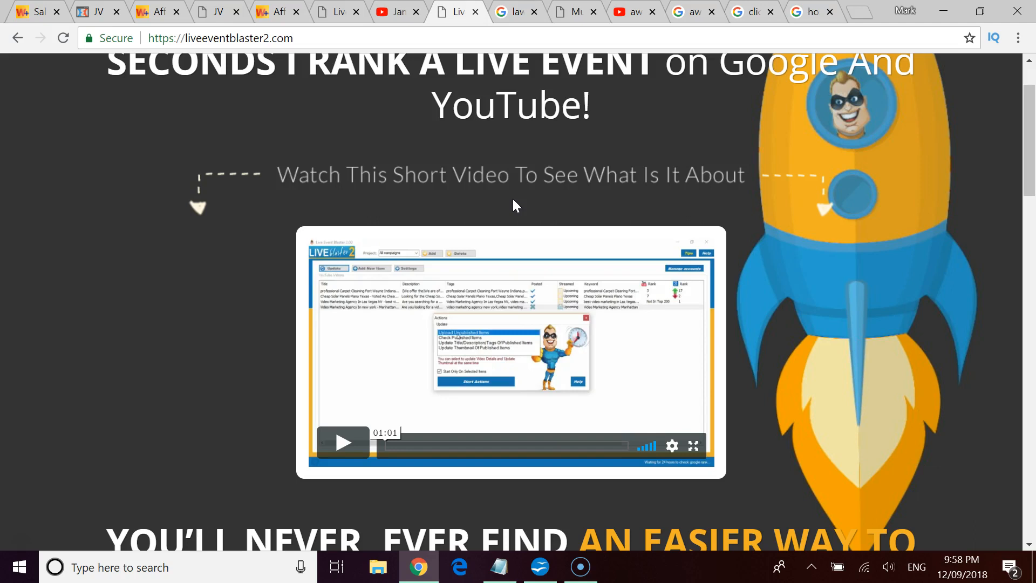
mouse_move(261, 220)
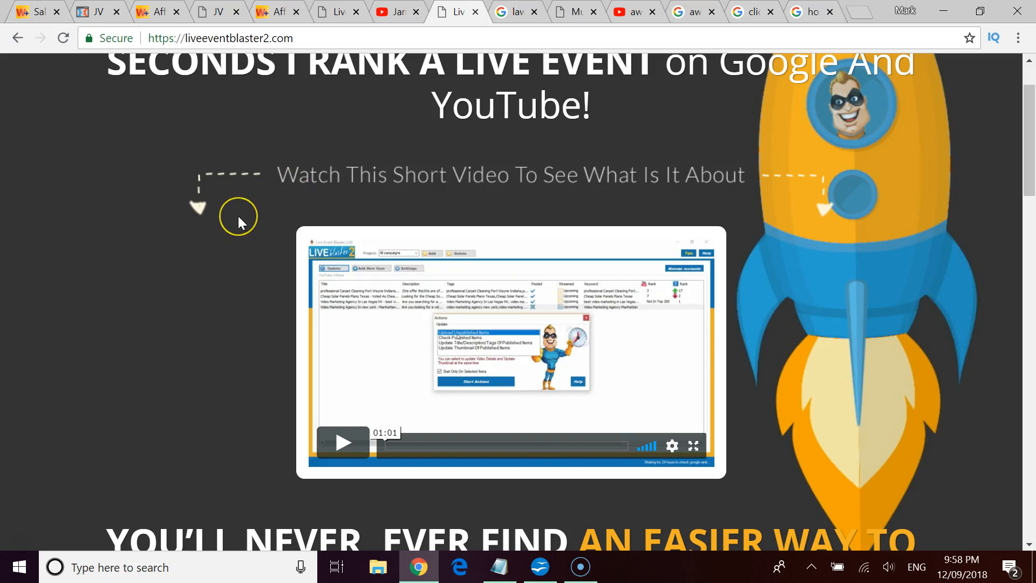
scroll(down, 3)
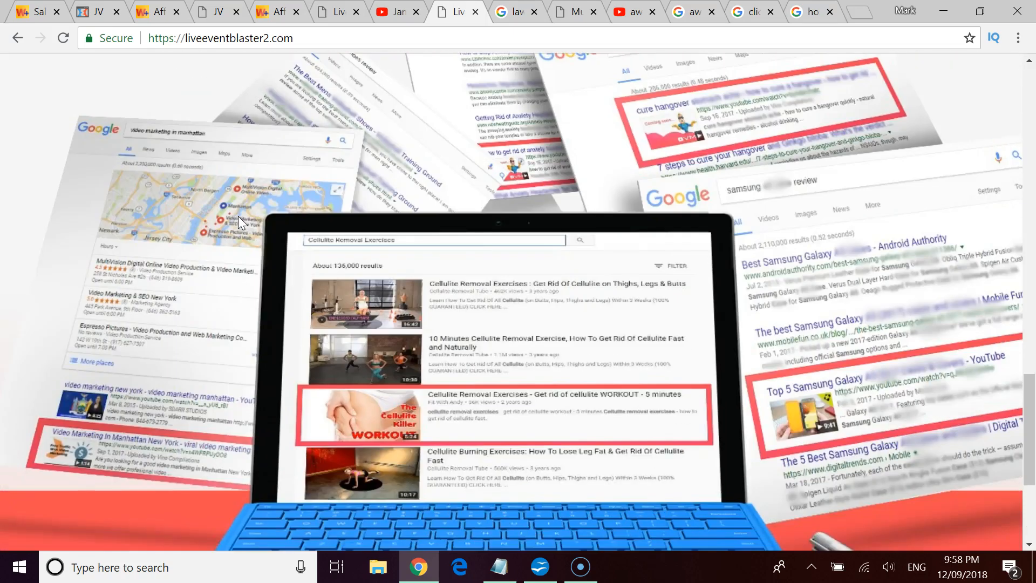
scroll(up, 3)
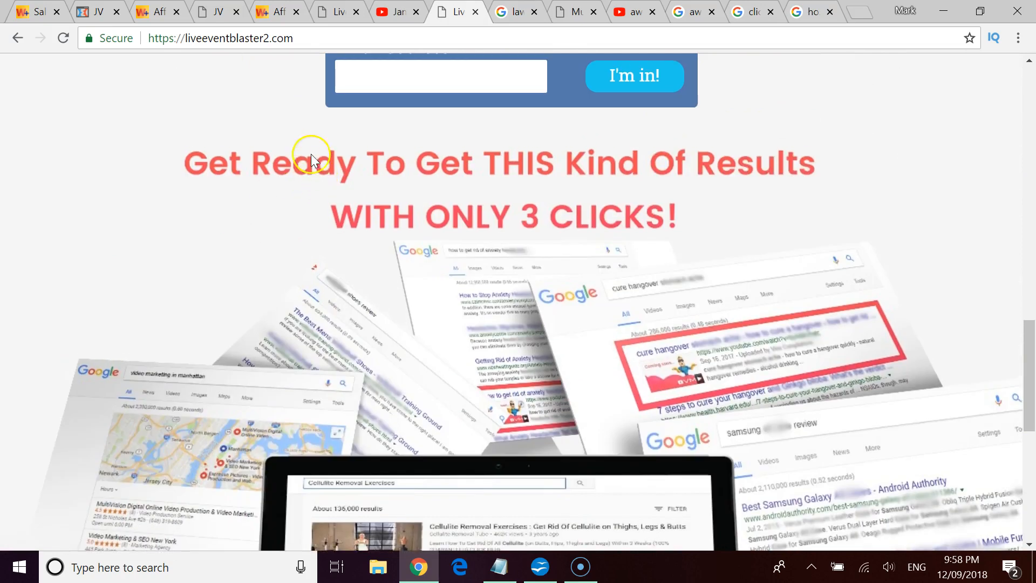
scroll(down, 3)
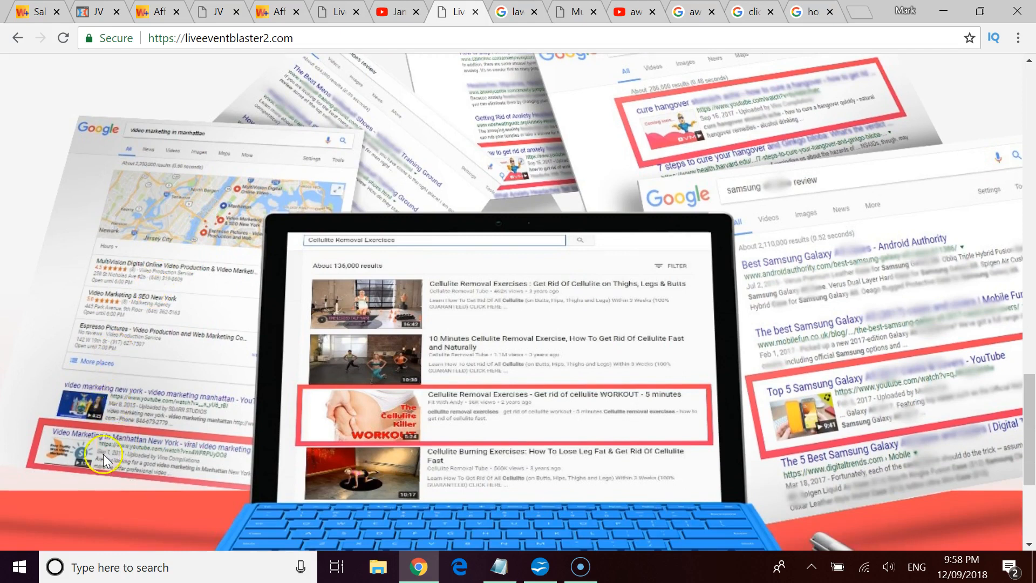
mouse_move(526, 424)
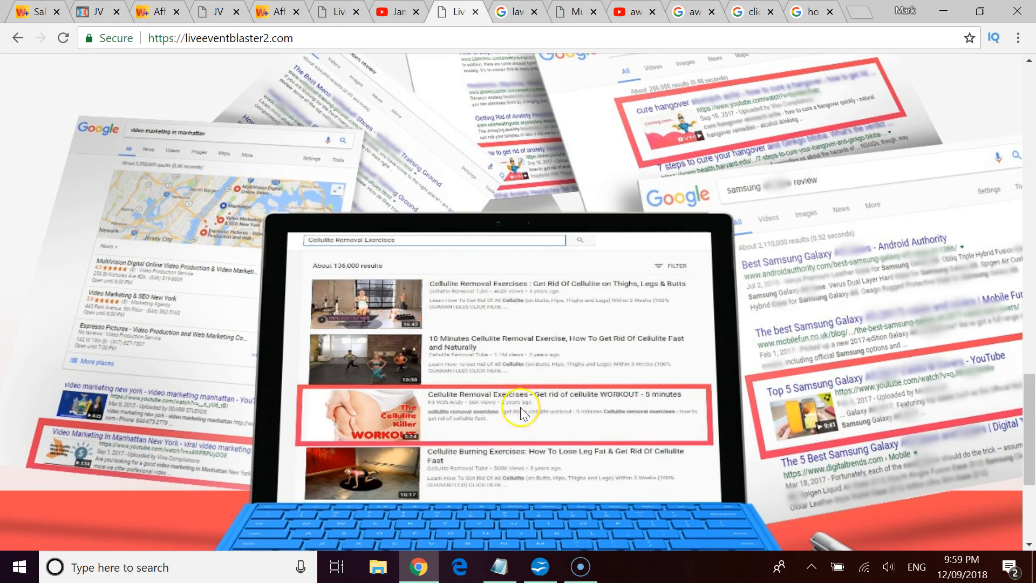
mouse_move(859, 397)
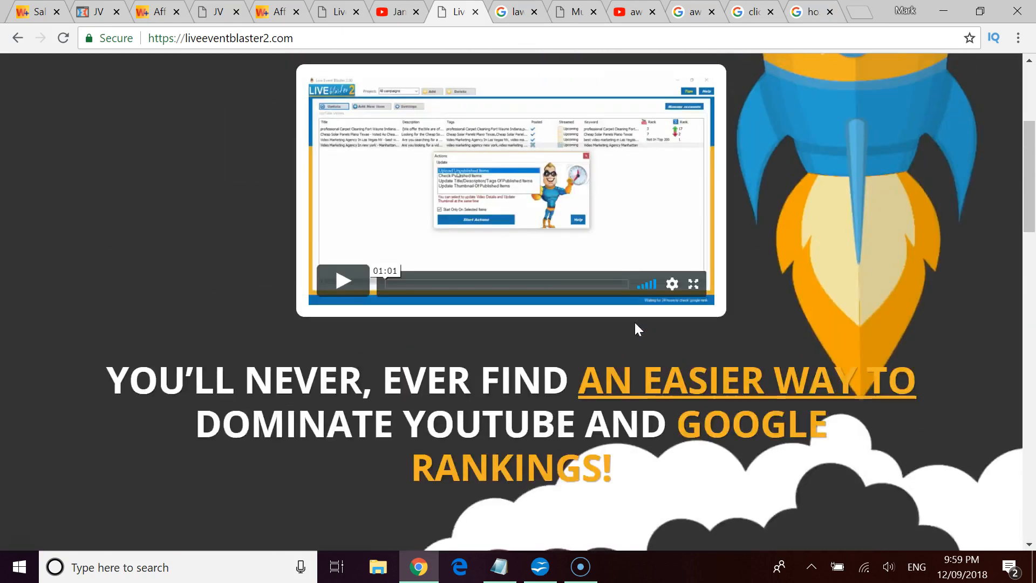
Step: Return to the top of the sales page, then switch to the 'lawyer in redcliffe' Google results
scroll(up, 3)
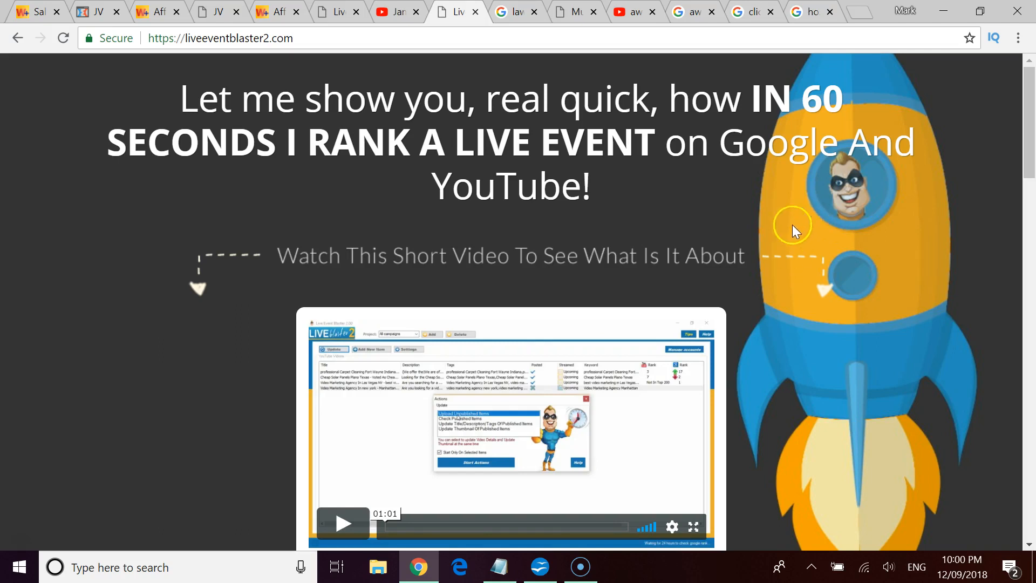
mouse_move(836, 210)
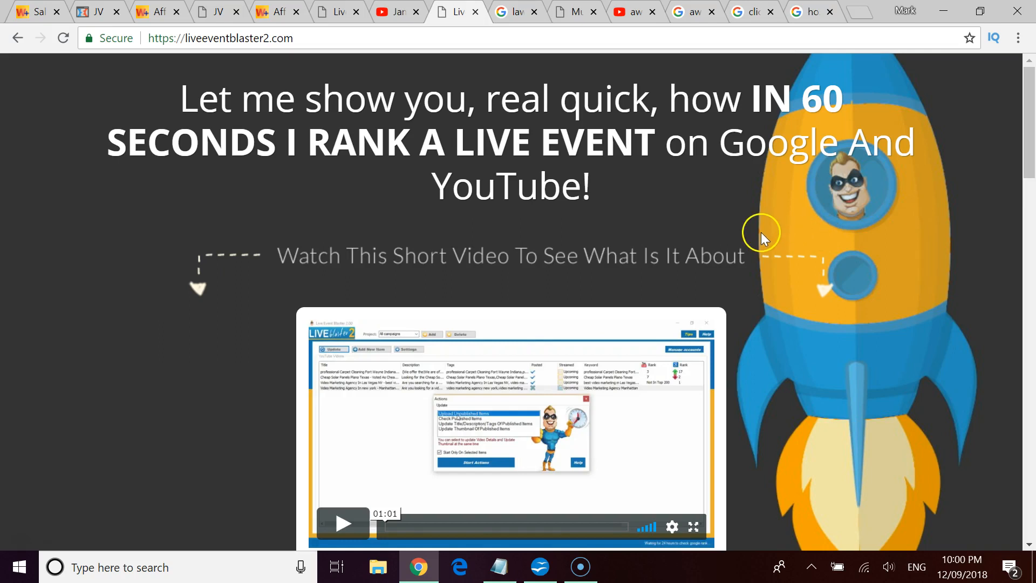
mouse_move(747, 223)
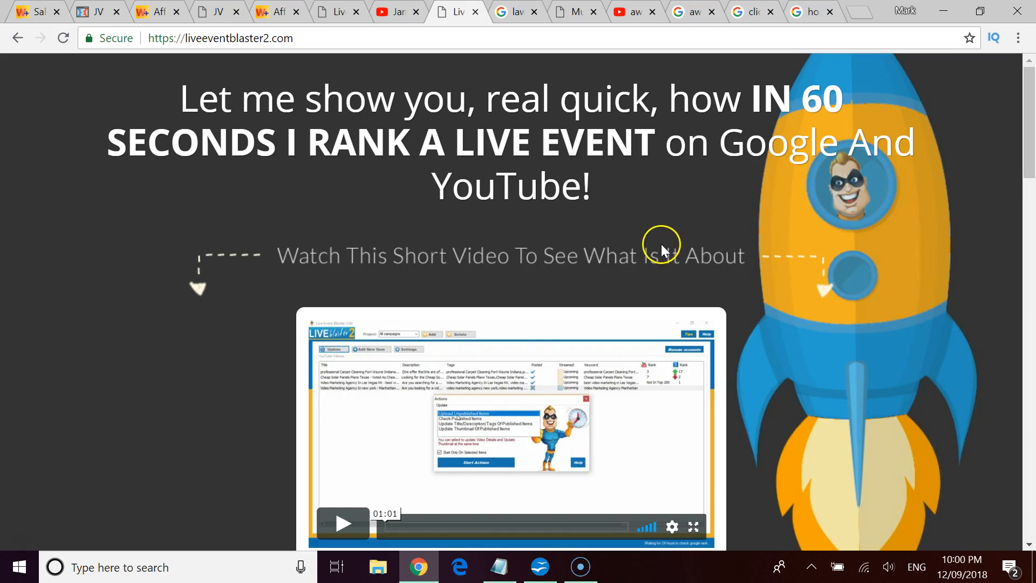
mouse_move(620, 196)
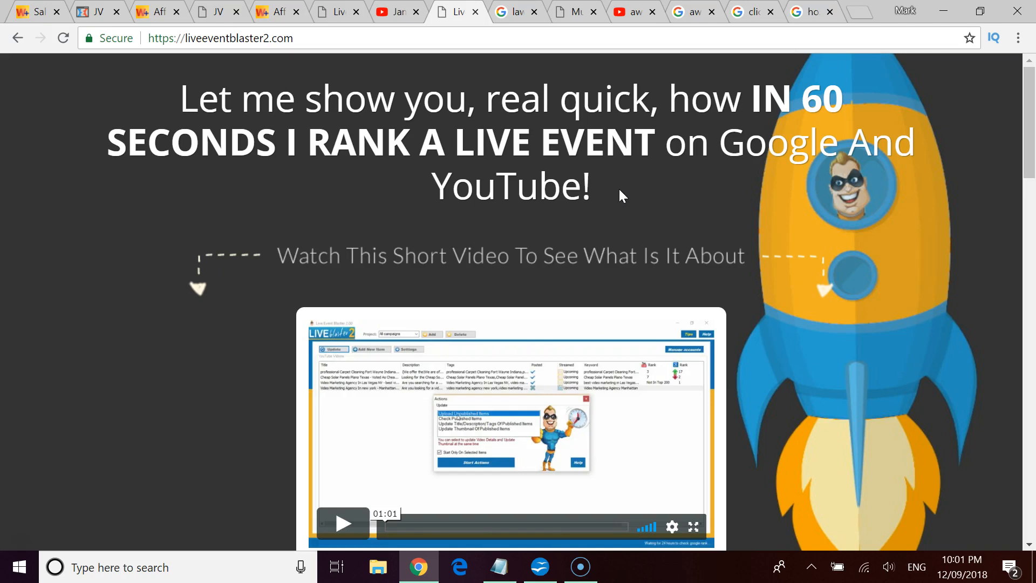
click(518, 11)
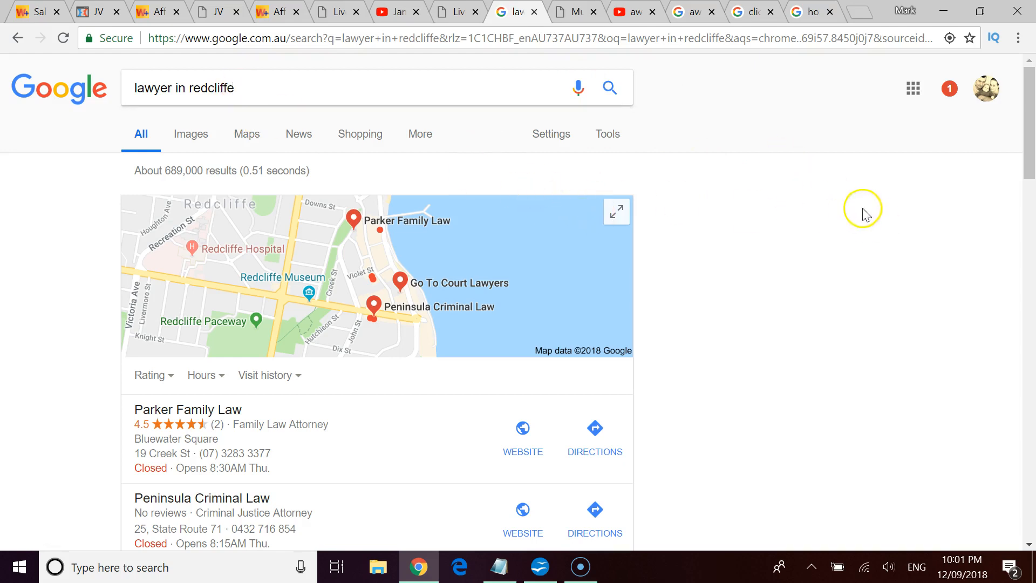
mouse_move(771, 137)
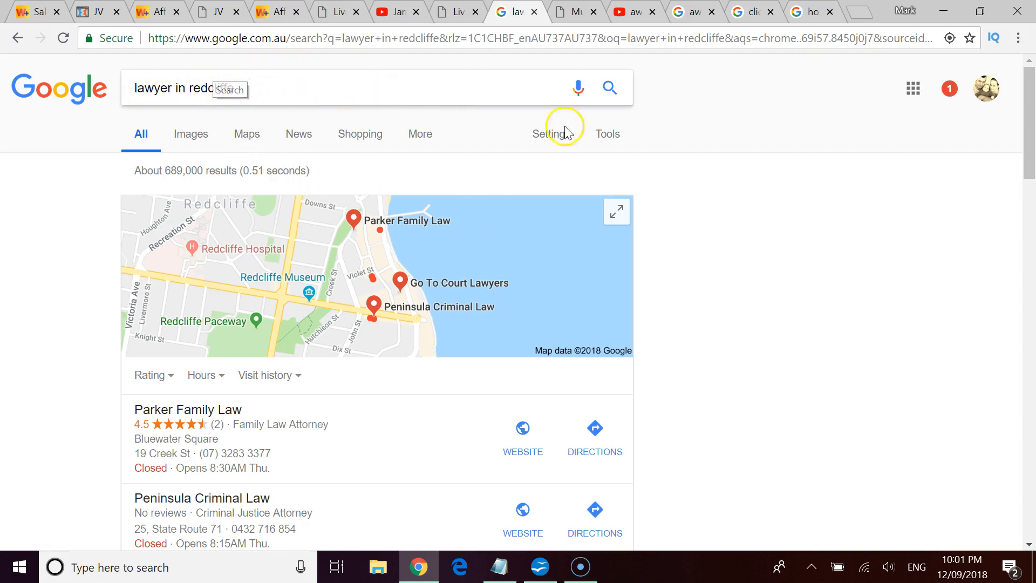
Step: Browse the 'lawyer in redcliffe' law-firm listings, then move to the MunchEye launch calendar
scroll(down, 3)
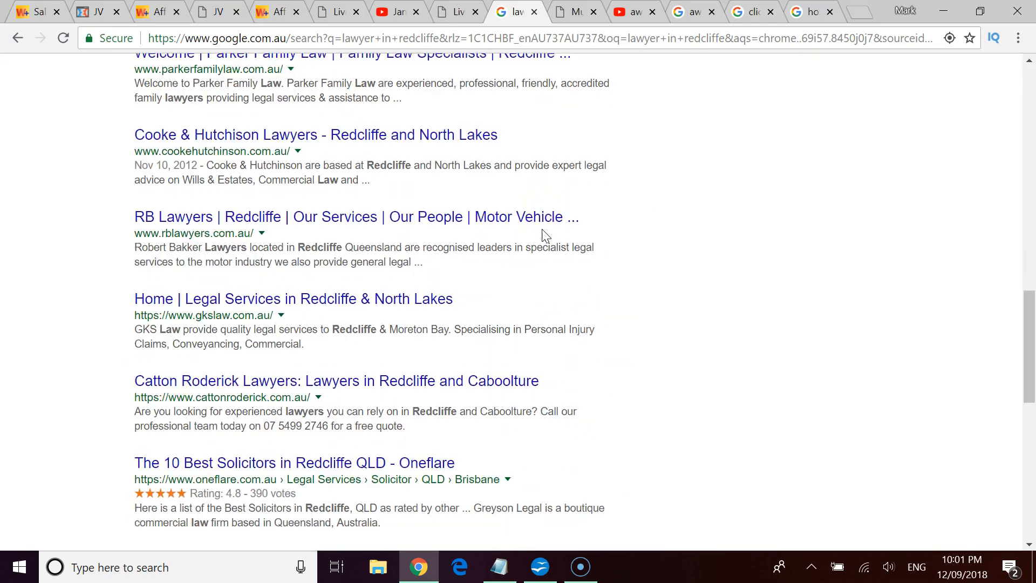
scroll(down, 3)
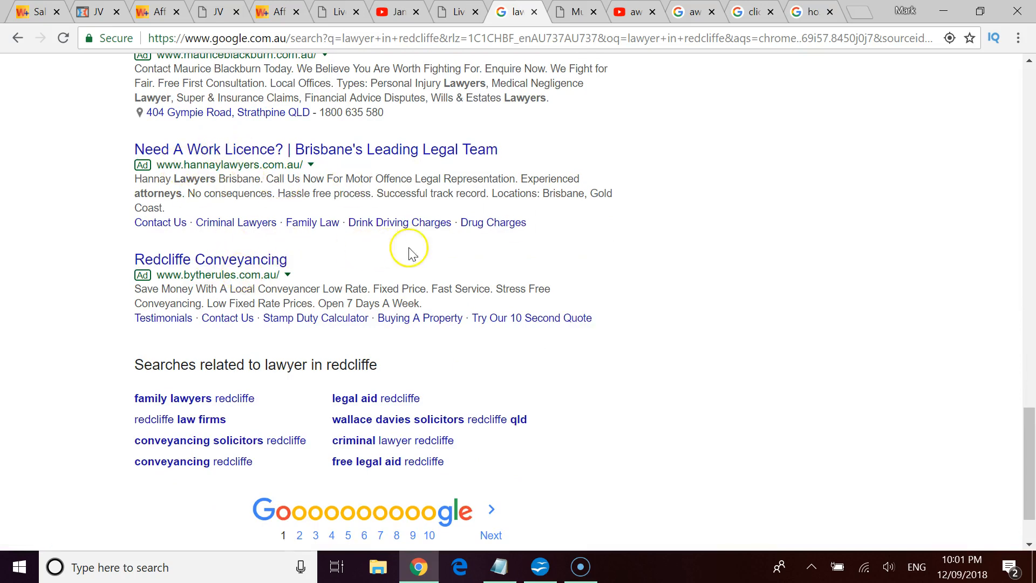
mouse_move(355, 265)
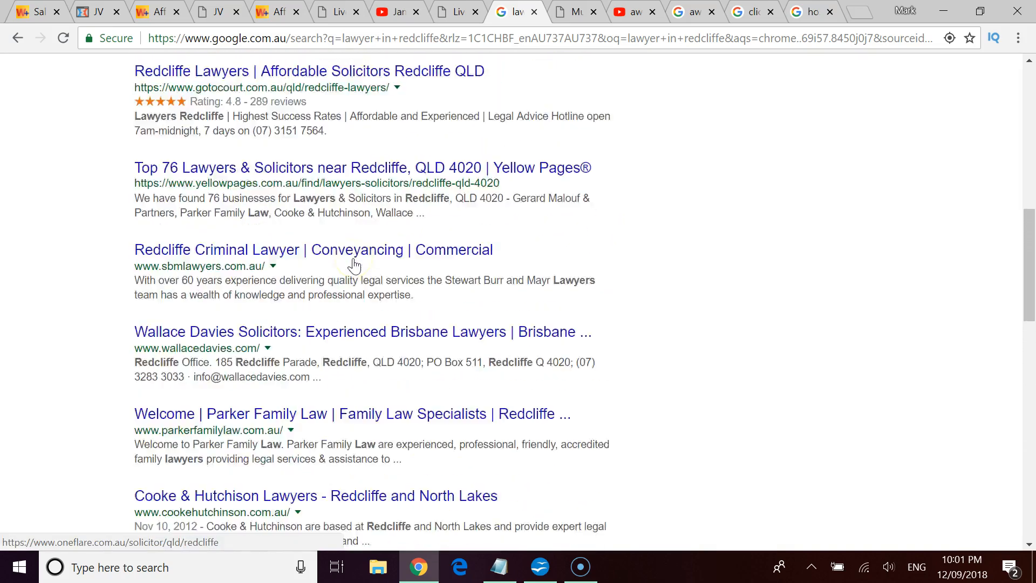
scroll(up, 3)
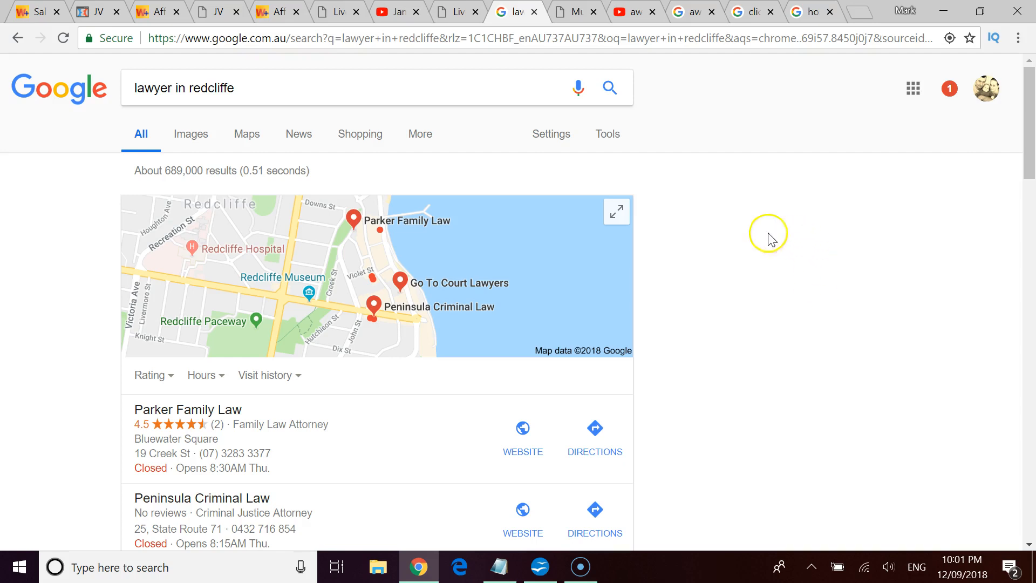
mouse_move(212, 164)
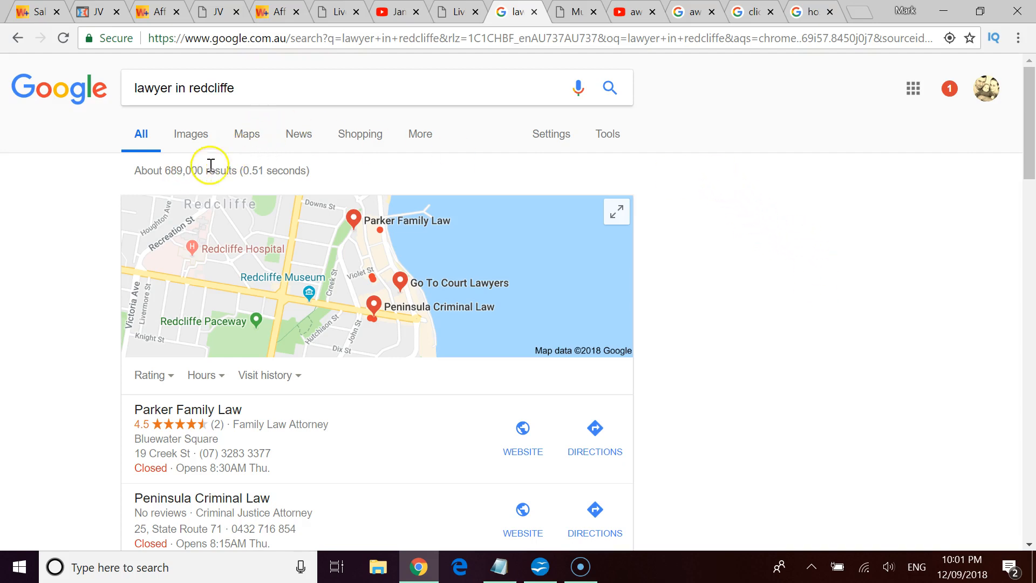
double_click(184, 171)
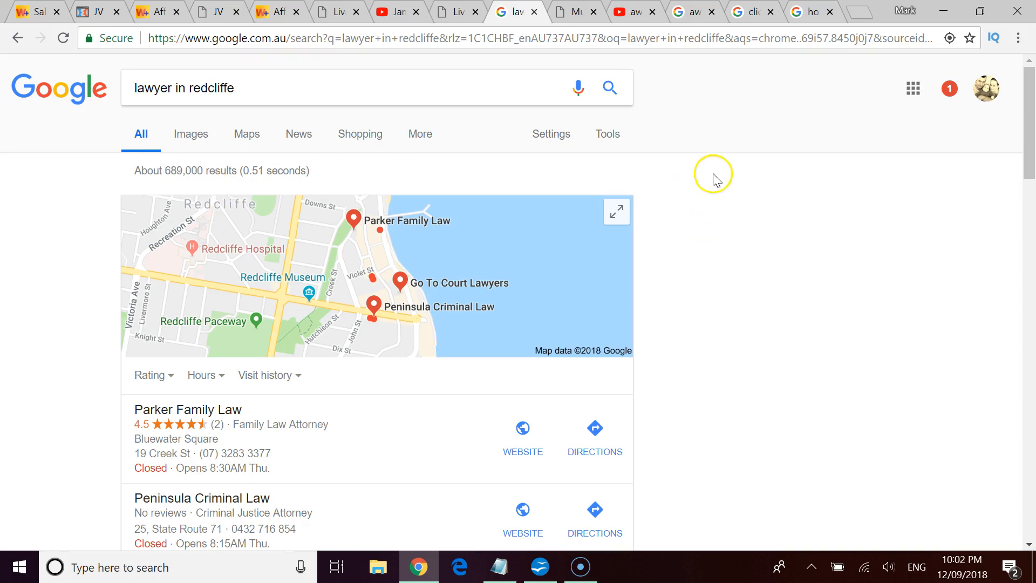
mouse_move(651, 91)
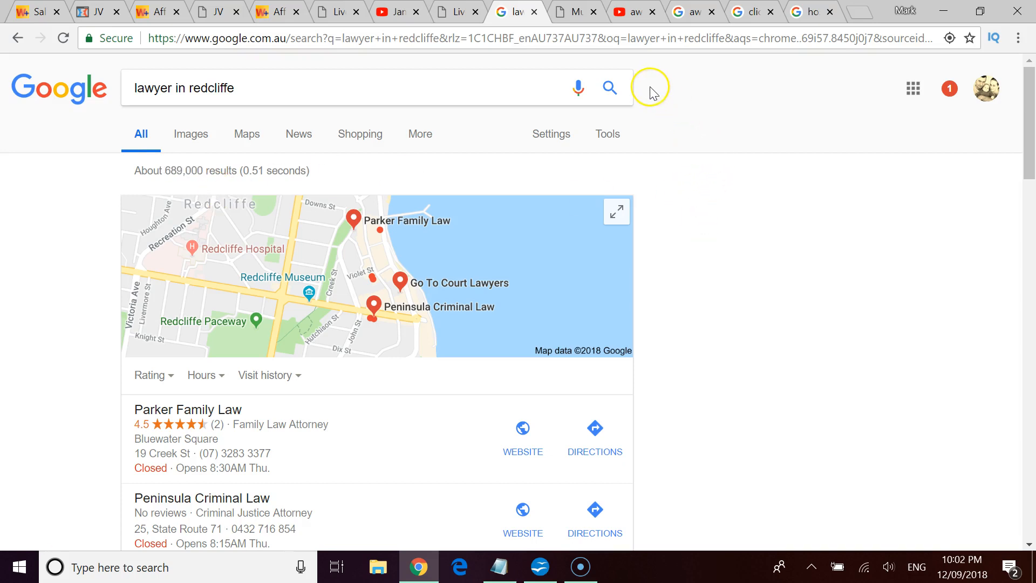
click(572, 12)
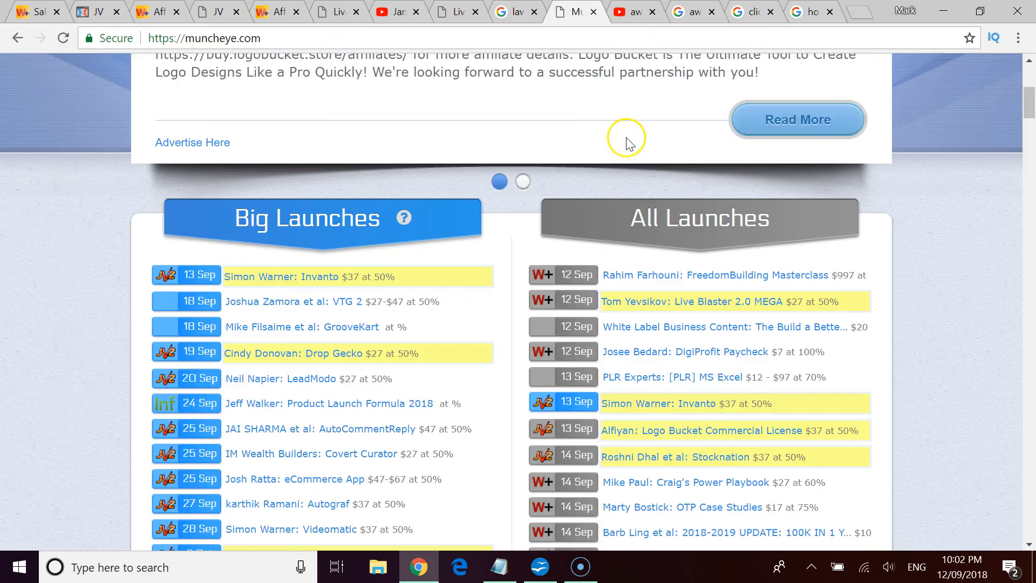
mouse_move(974, 222)
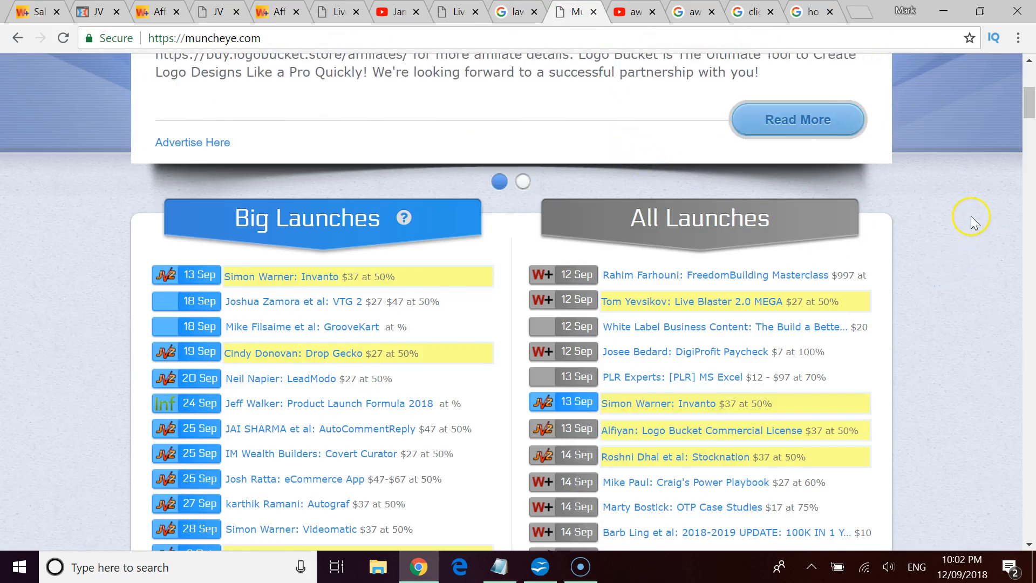
mouse_move(944, 239)
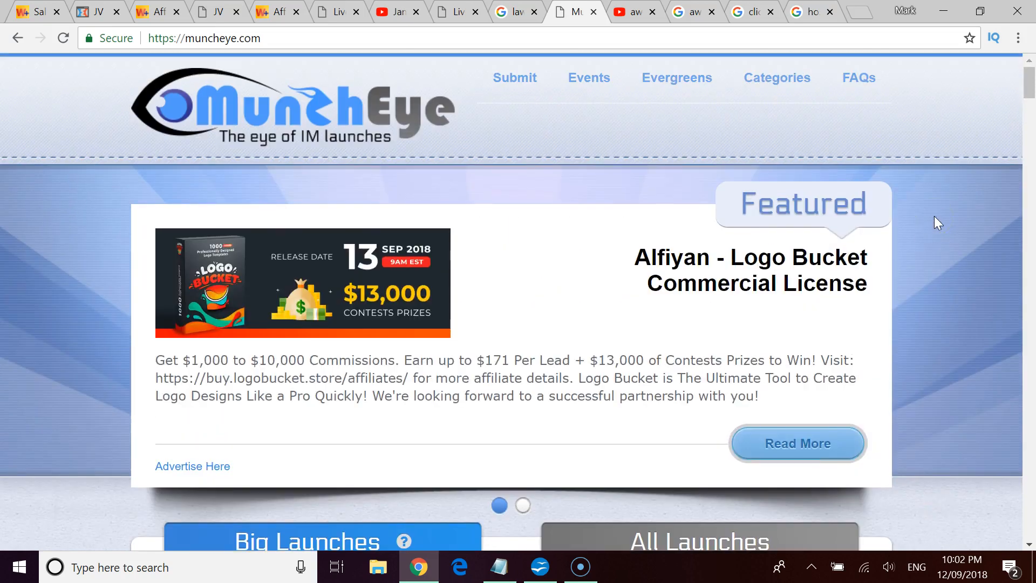
Step: Scroll through MunchEye's Big Launches and All Launches lists into mid-October
scroll(down, 3)
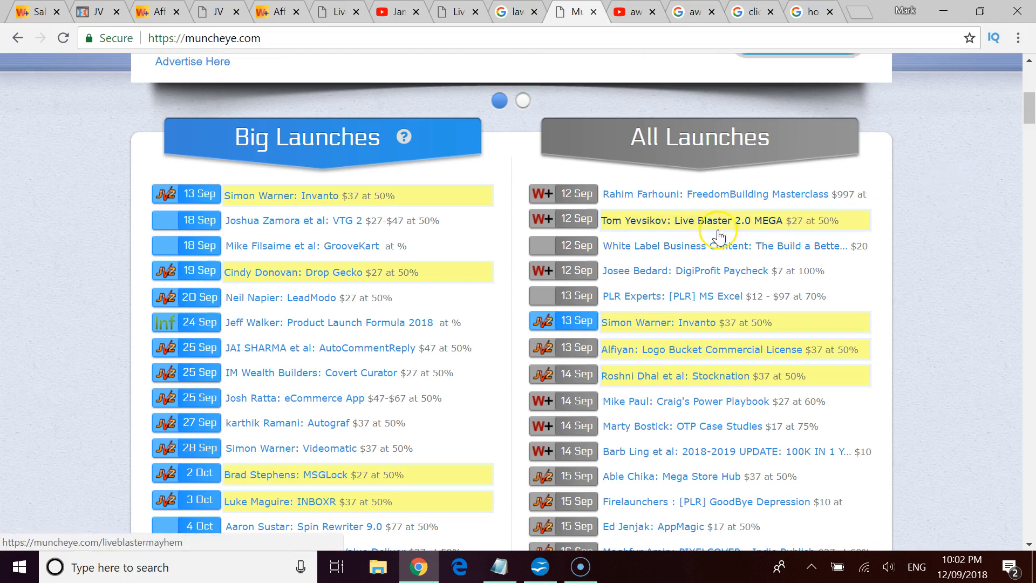
mouse_move(809, 257)
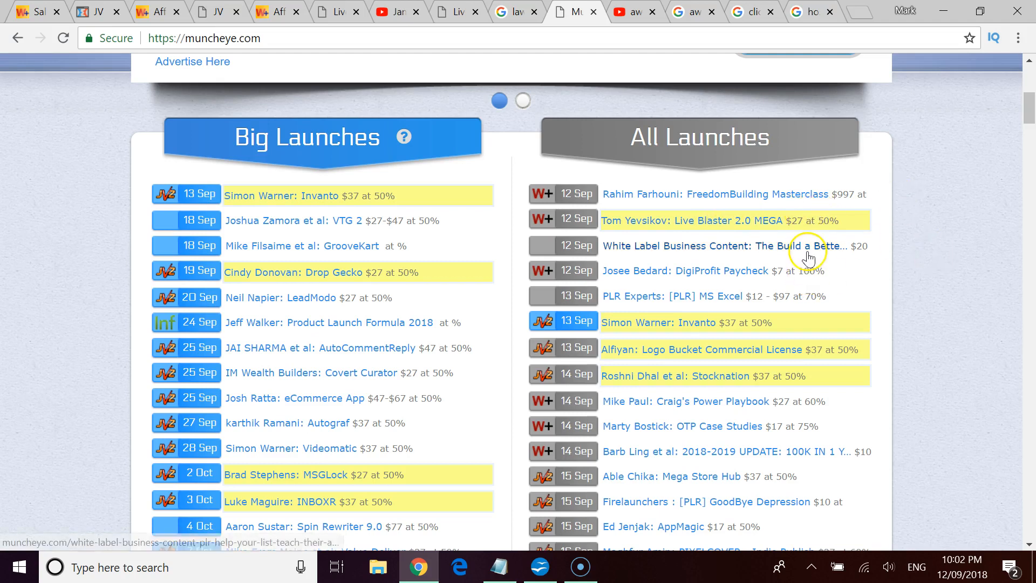
scroll(down, 3)
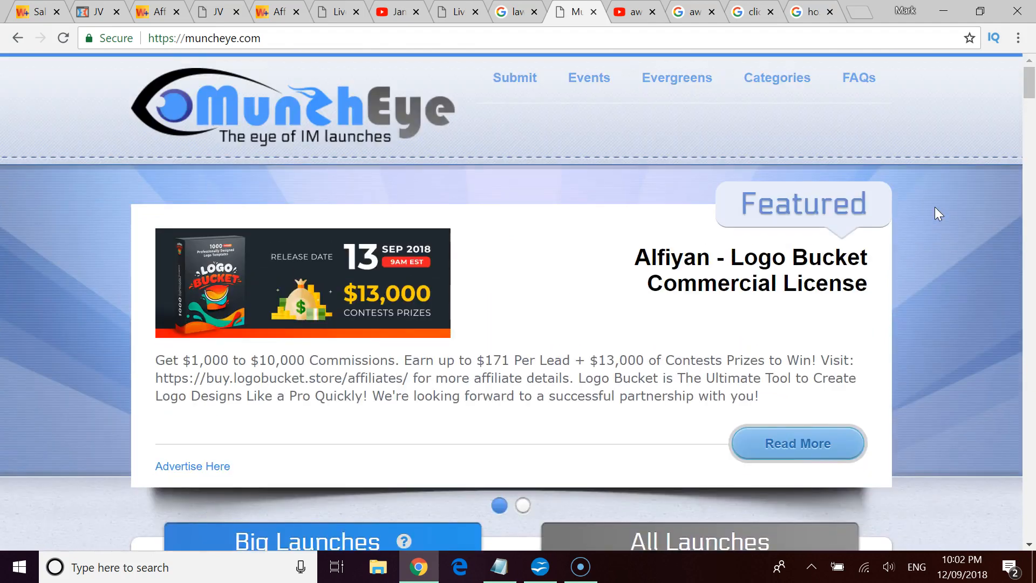
scroll(down, 3)
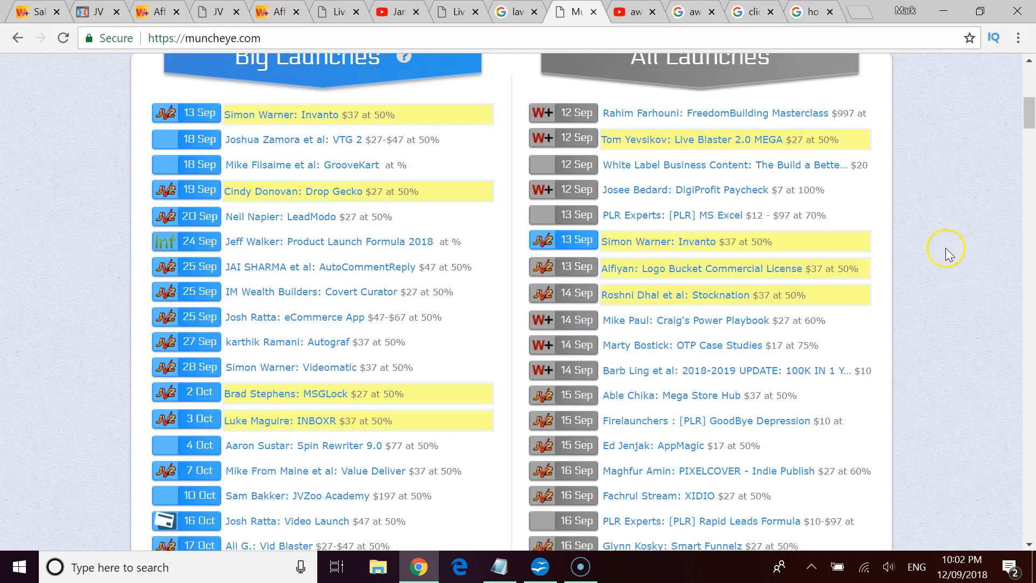
mouse_move(56, 477)
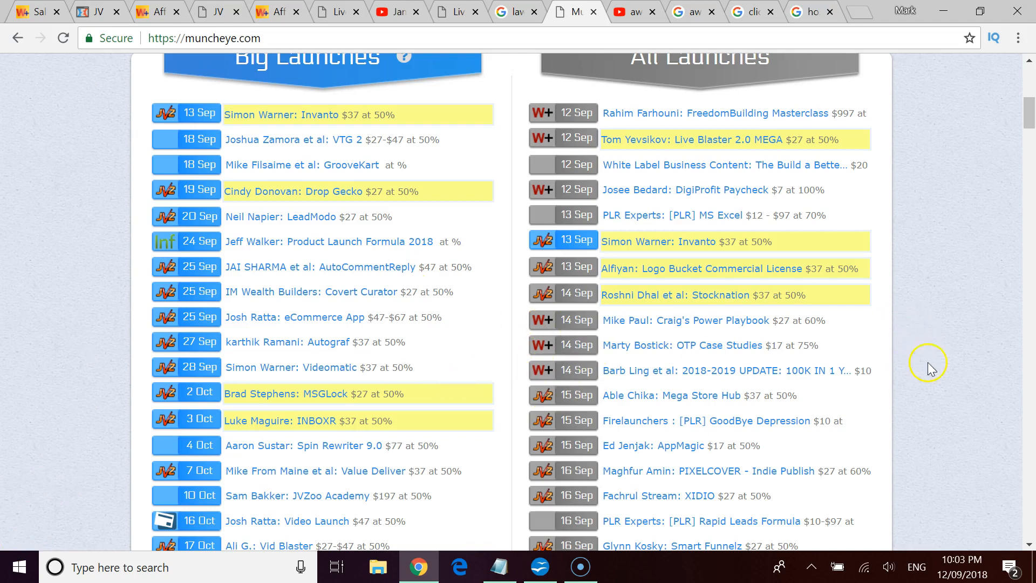
mouse_move(637, 12)
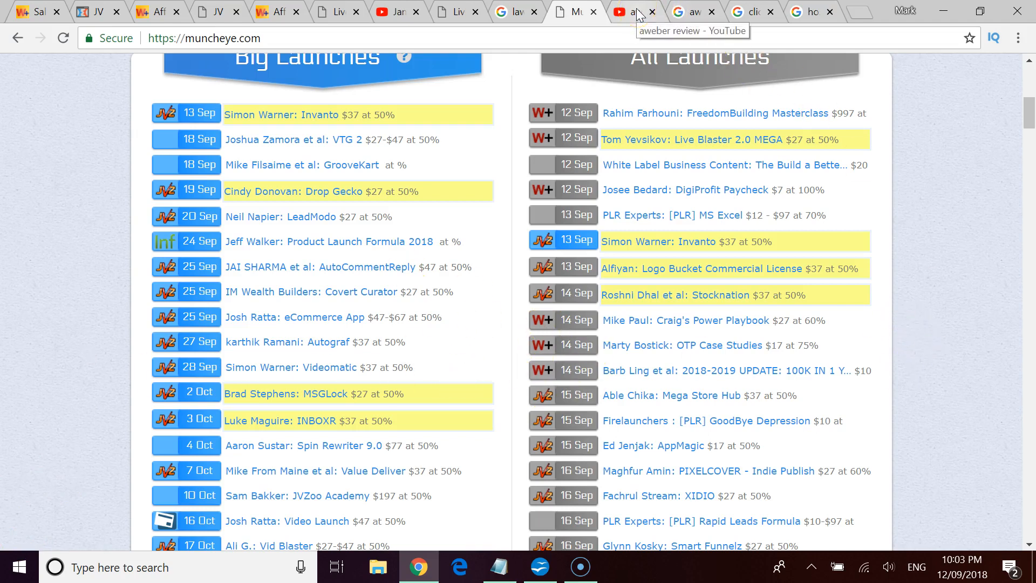
Step: View the 'aweber review' YouTube results with vidIQ keyword score 49/100
click(635, 12)
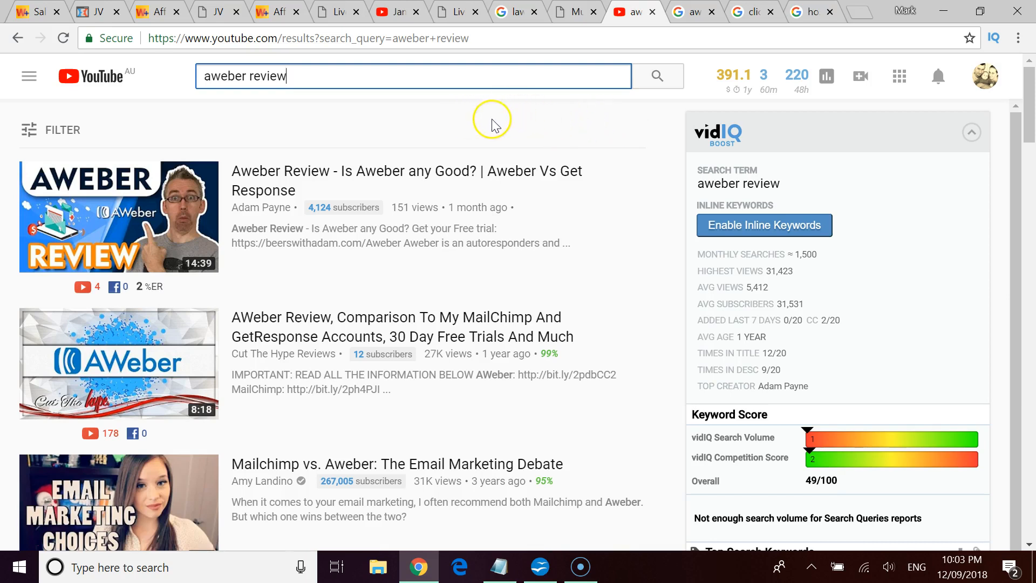
mouse_move(500, 123)
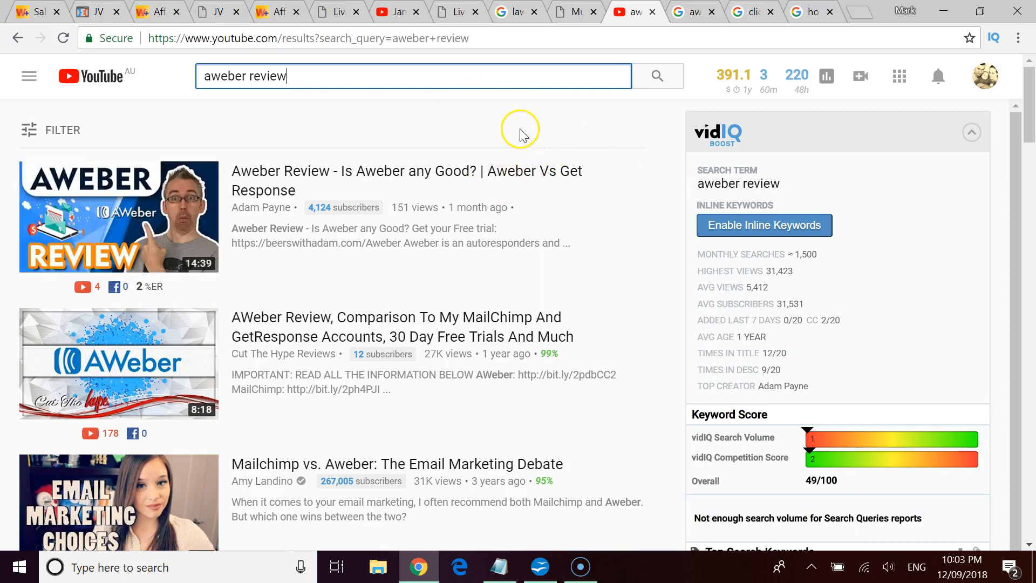
mouse_move(300, 179)
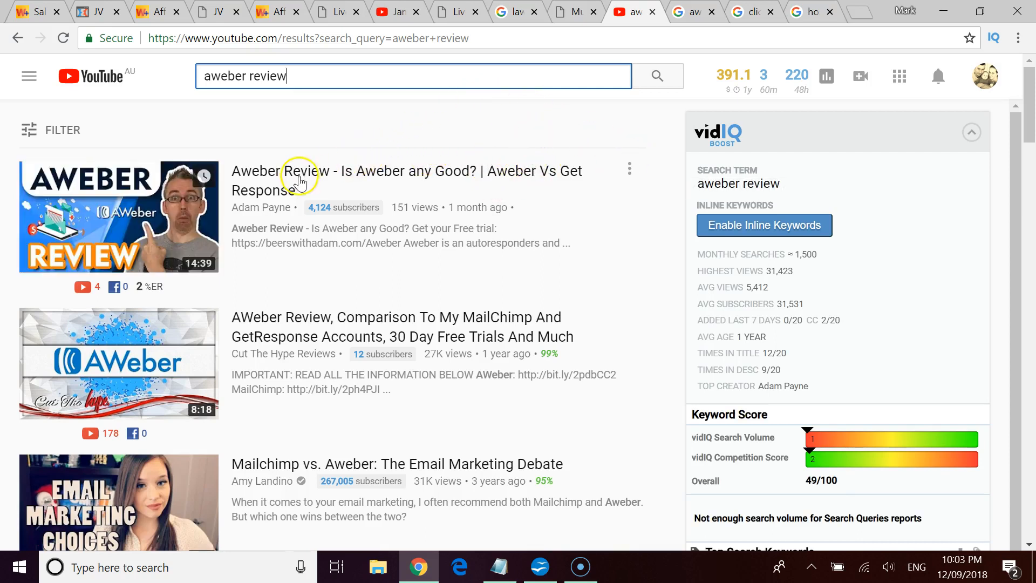
mouse_move(374, 132)
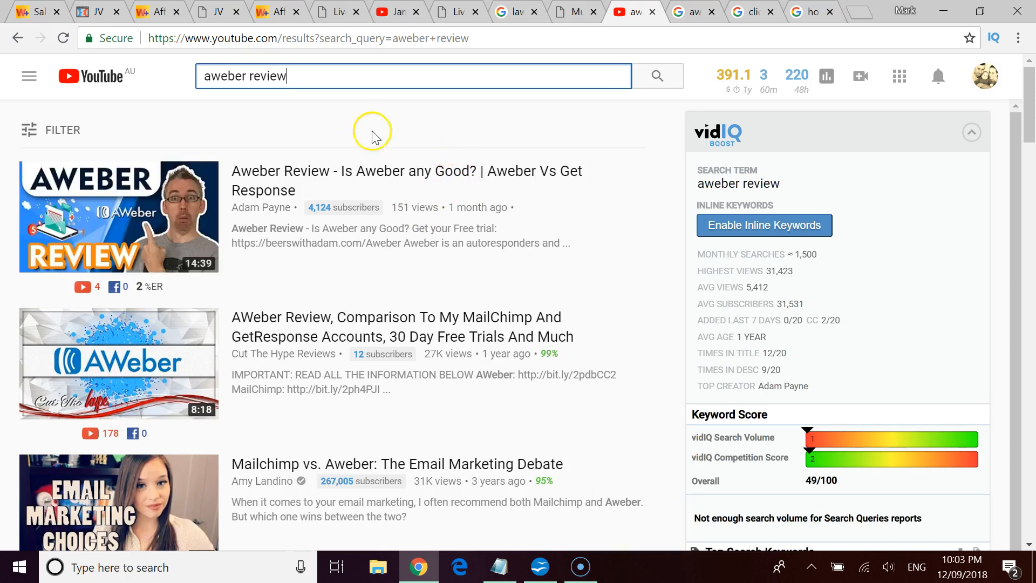
mouse_move(353, 145)
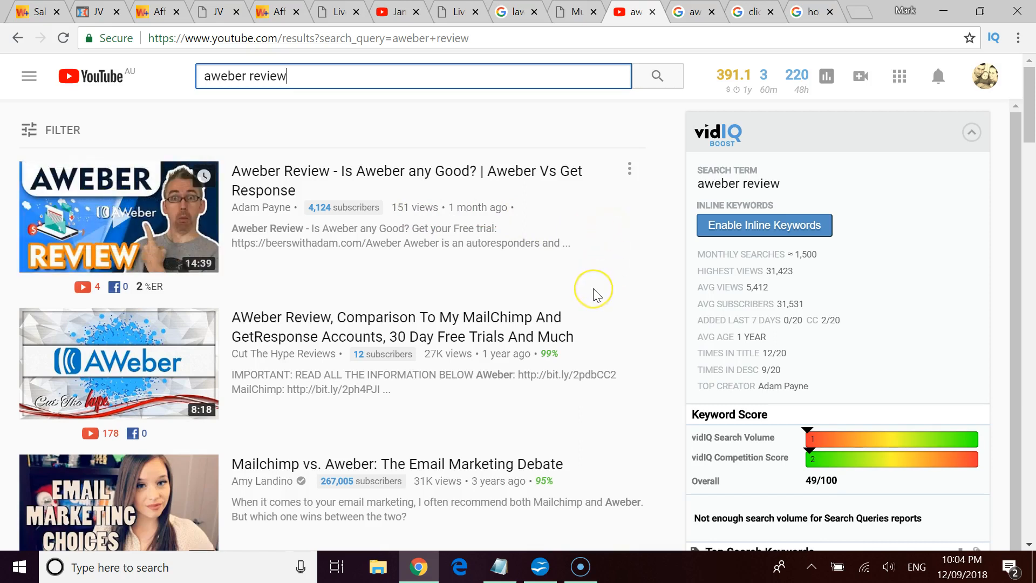
mouse_move(595, 295)
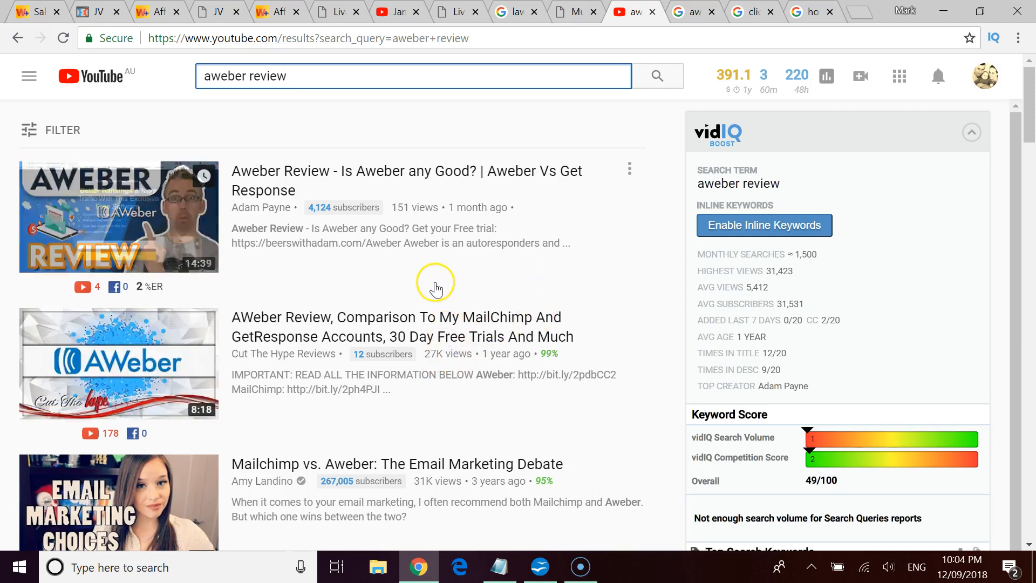
mouse_move(308, 324)
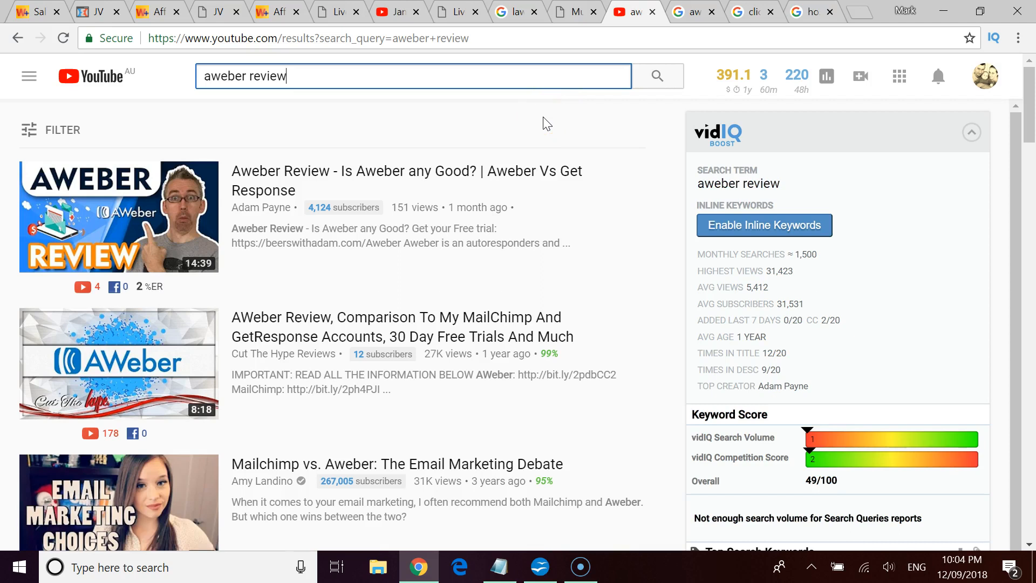
click(542, 124)
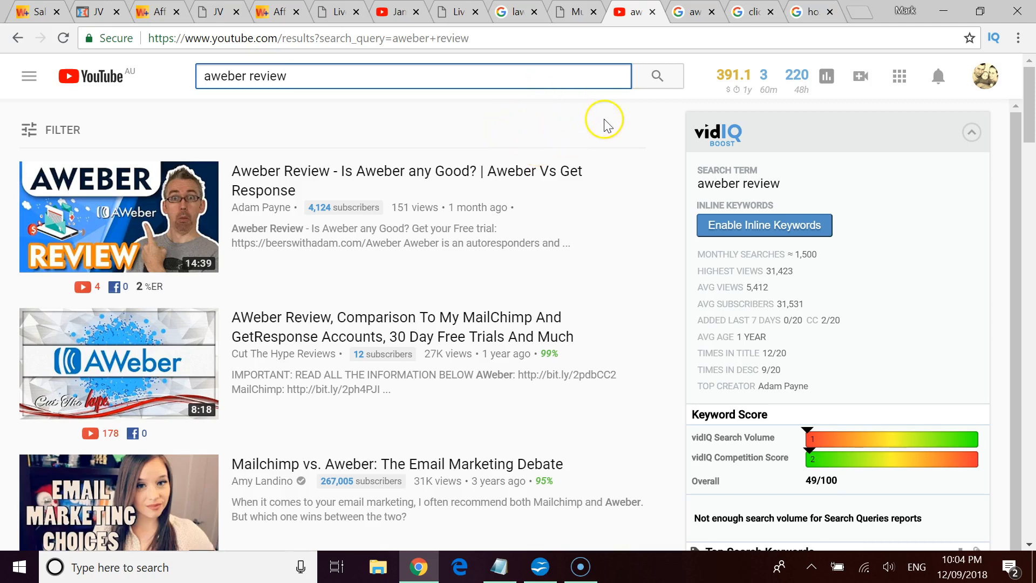
mouse_move(651, 120)
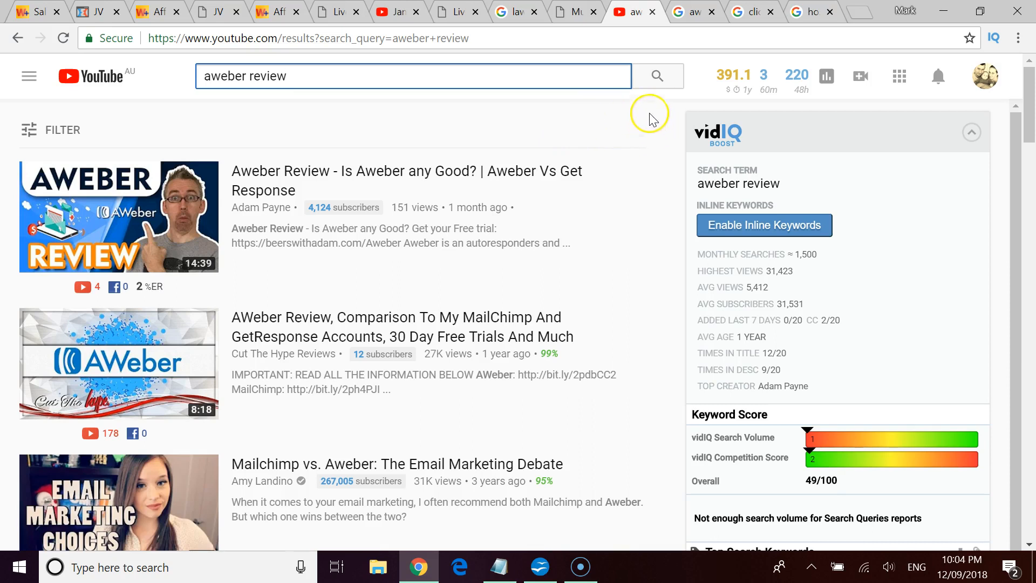
click(690, 12)
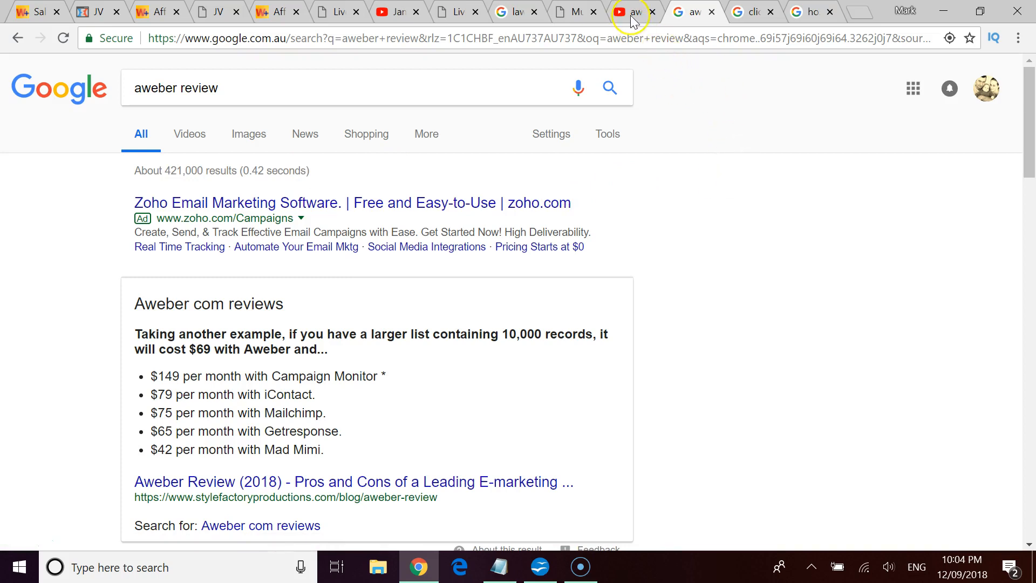
click(631, 12)
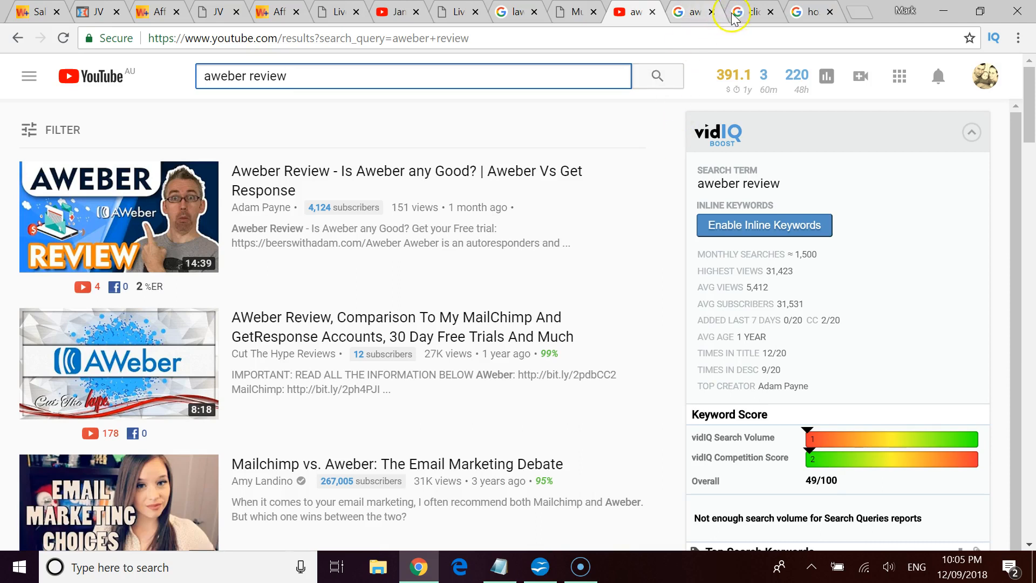
Step: Glance at the 'clickfunnels review' results, then show the 'hostgator review' Google results
click(740, 12)
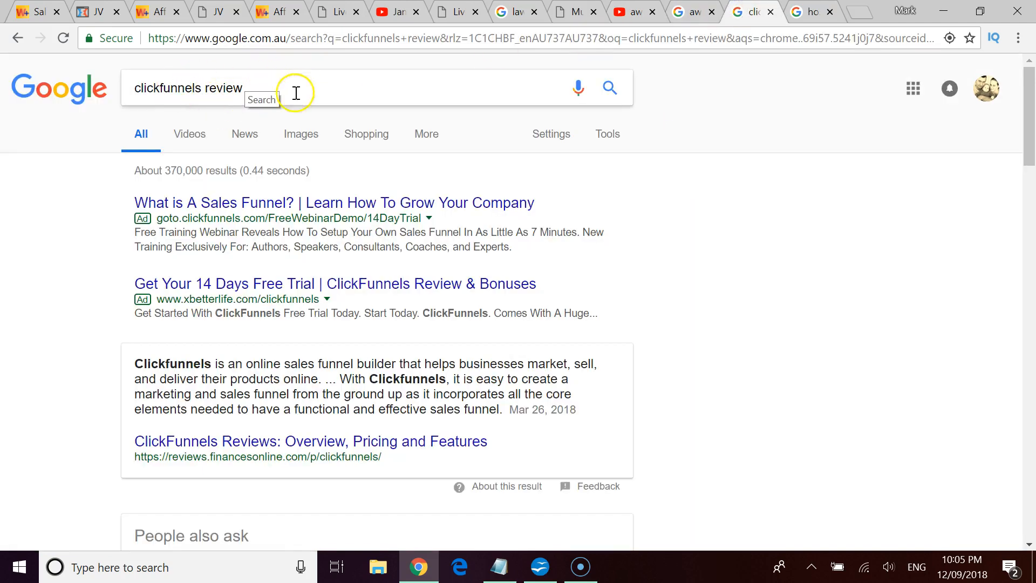
click(813, 12)
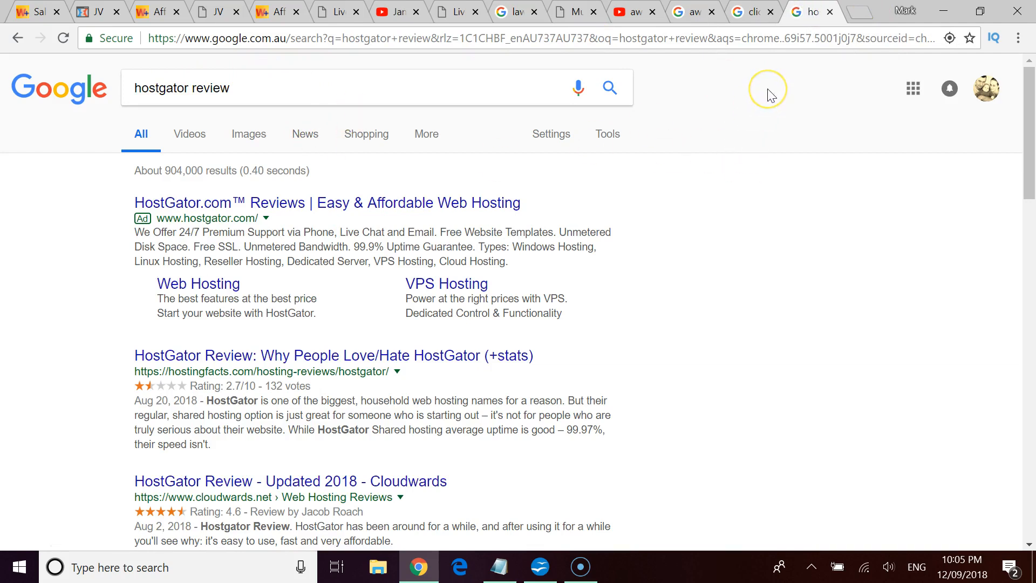
mouse_move(770, 95)
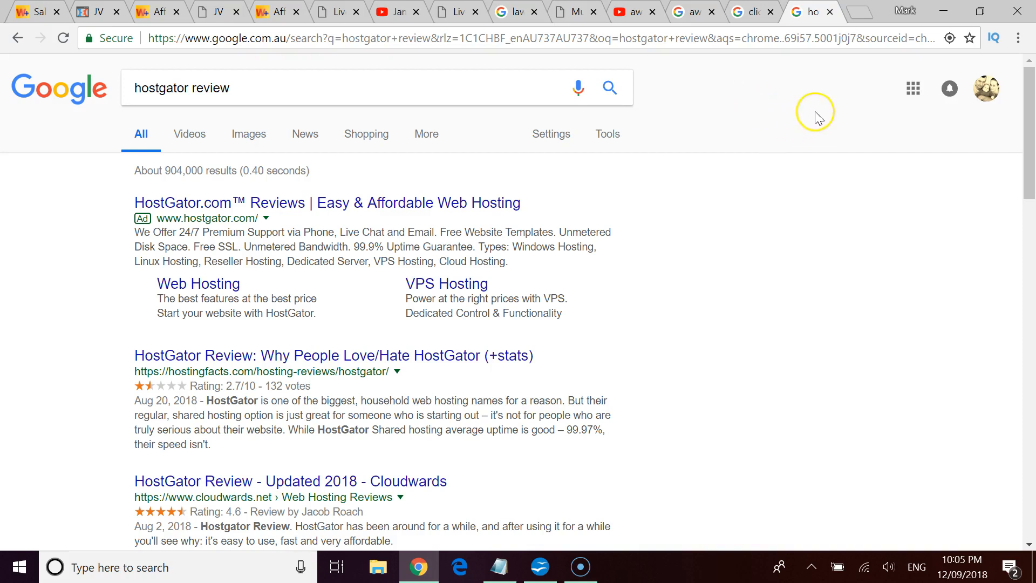
mouse_move(855, 128)
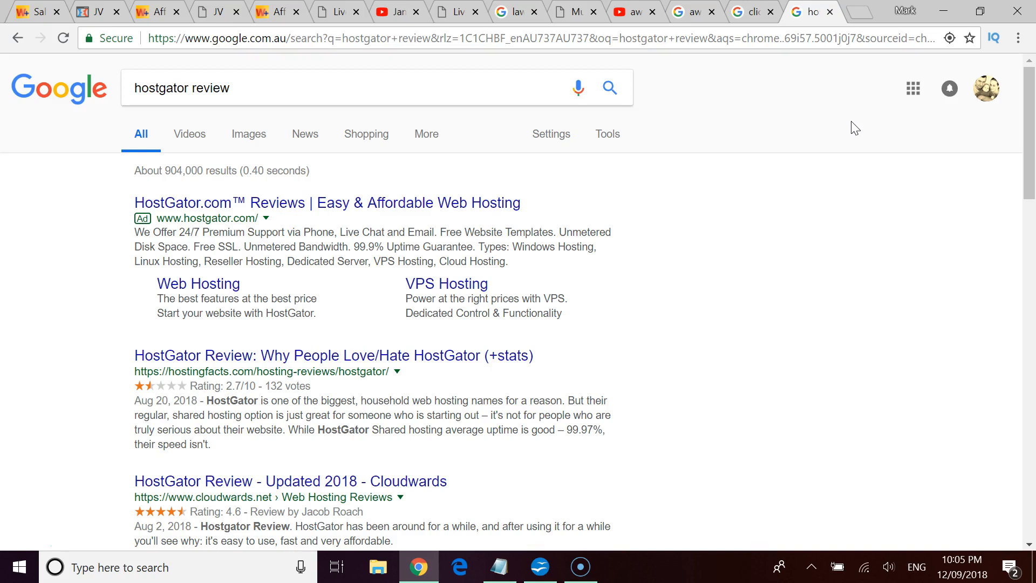
mouse_move(652, 37)
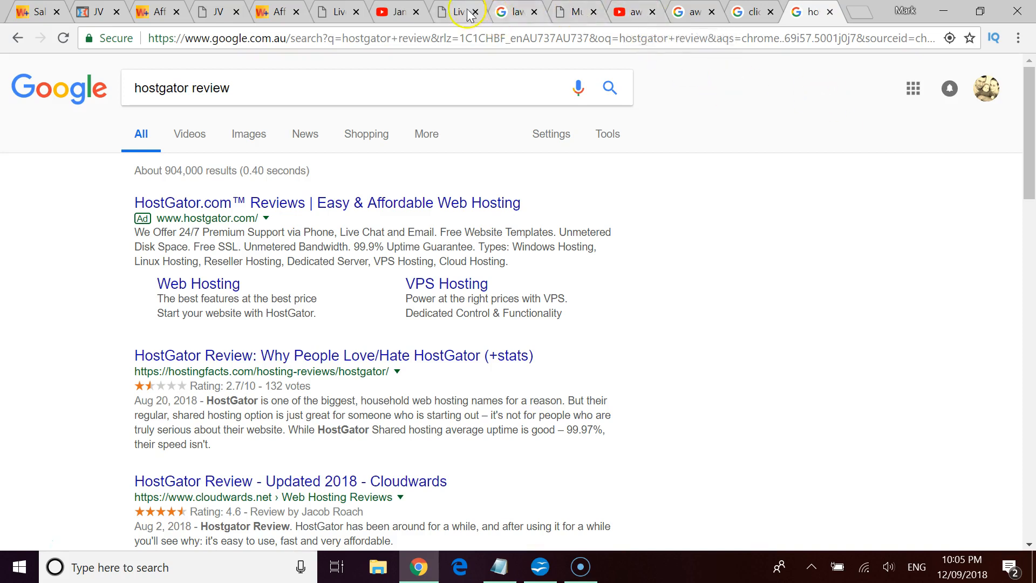
Step: Return to the Live Event Blaster 2 sales page and scroll down through its sign-up section
click(453, 12)
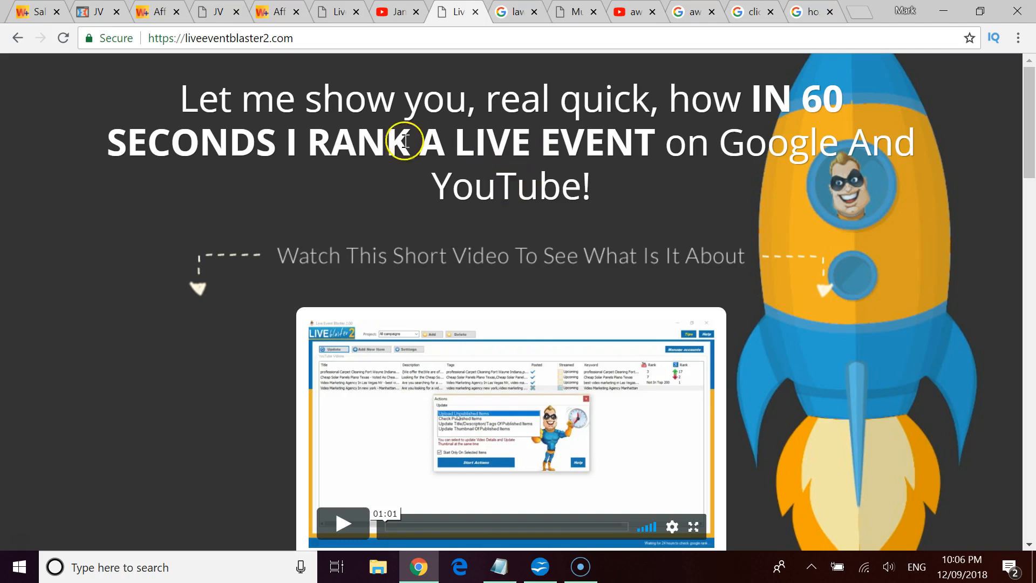
mouse_move(526, 190)
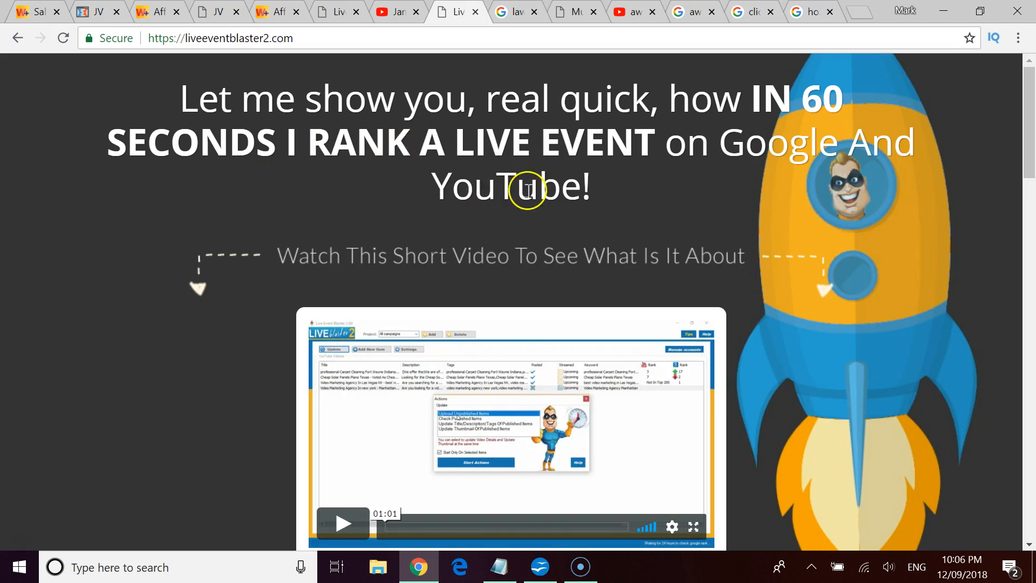
mouse_move(553, 208)
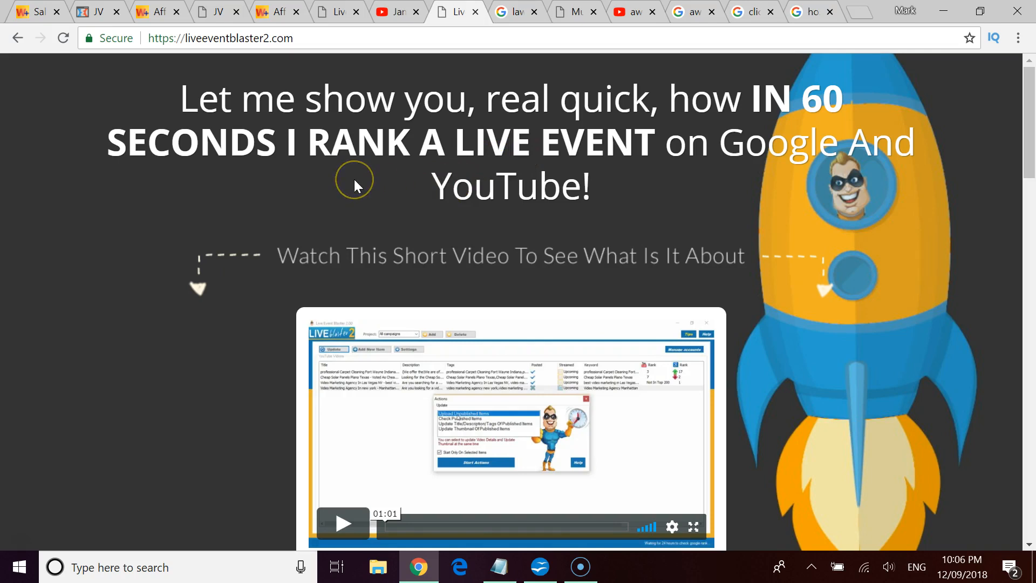
scroll(down, 3)
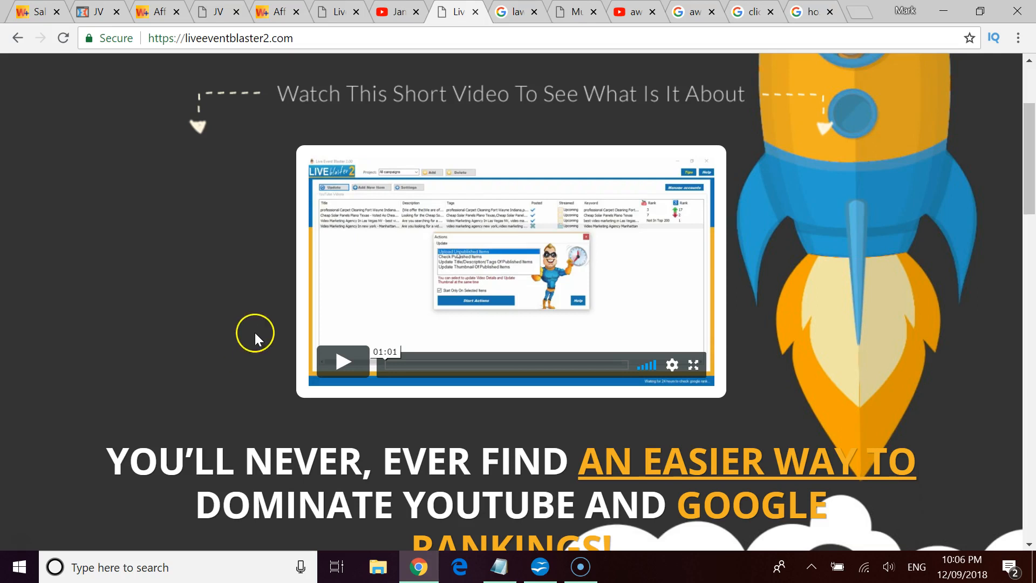
scroll(down, 3)
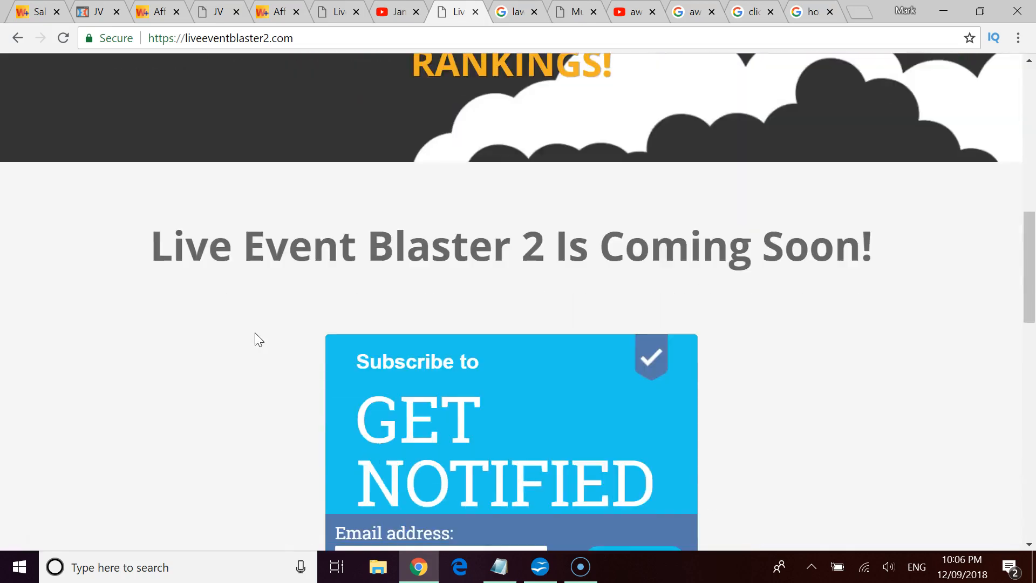
scroll(down, 3)
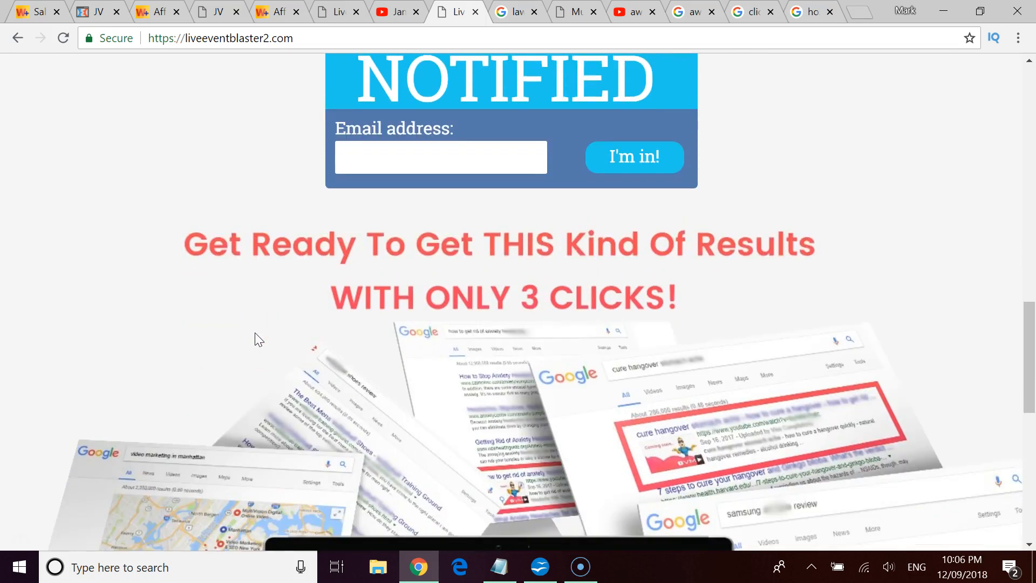
scroll(down, 3)
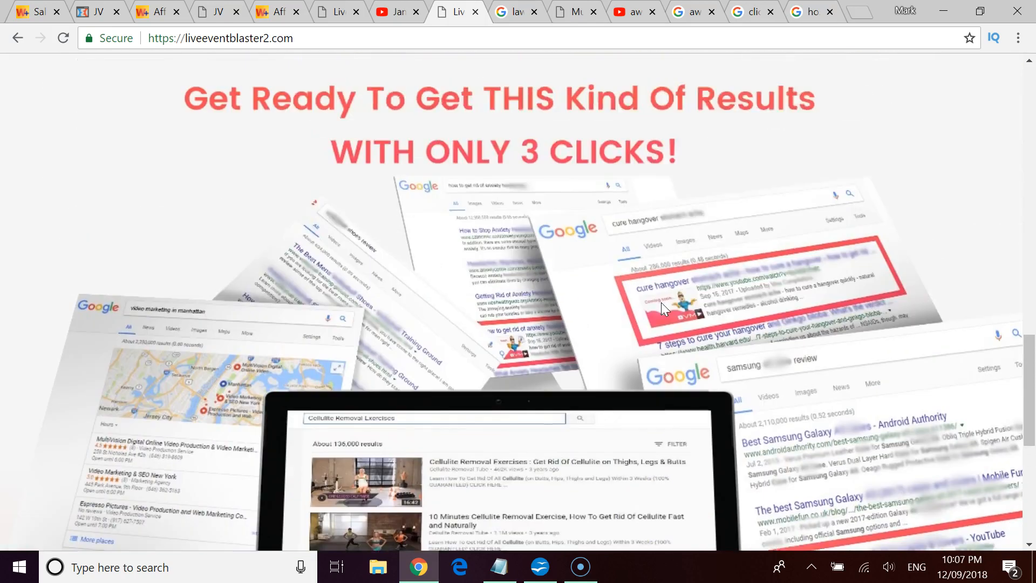
scroll(down, 3)
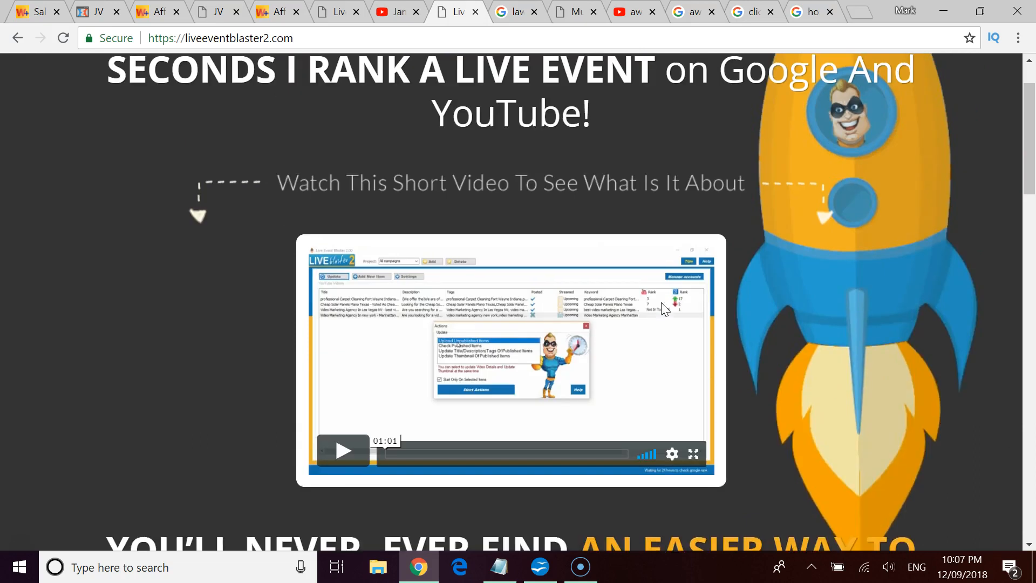